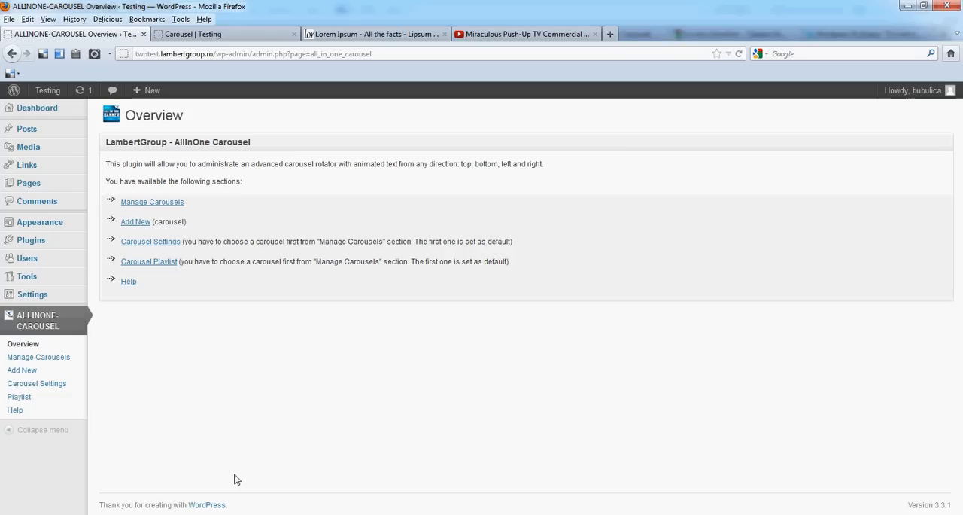
Step: Open Manage Carousels to list the existing First Carousel (ID 1)
click(152, 201)
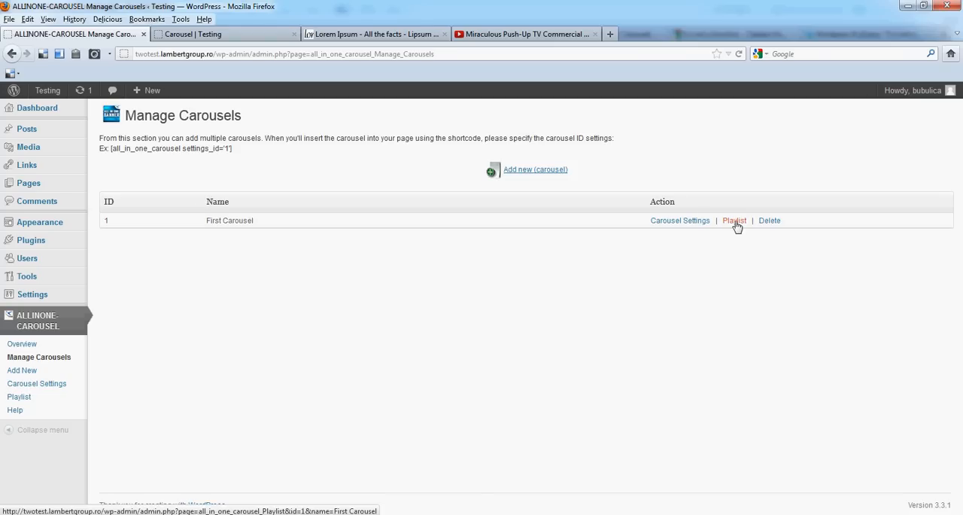
Step: In First Carousel's playlist, upload the new slide's image and pick a thumbnail from Media Library
click(733, 220)
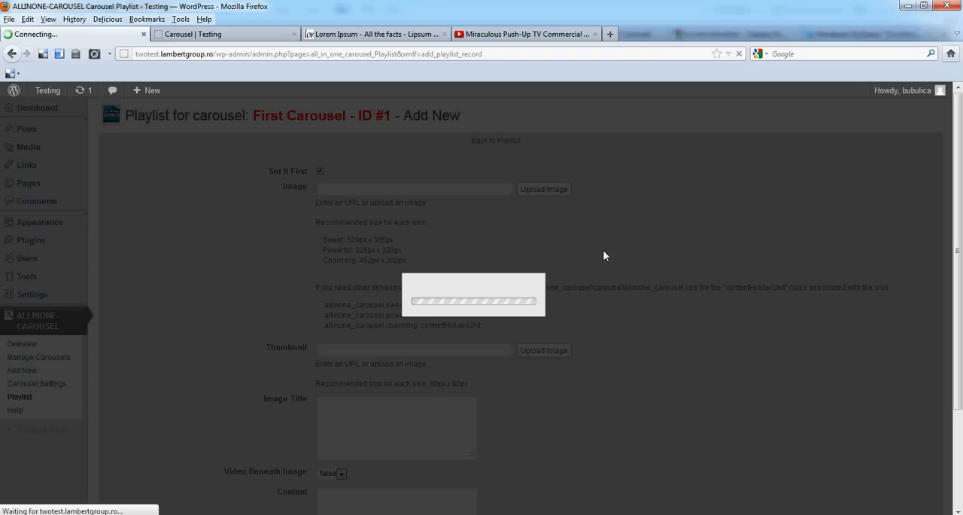
click(543, 189)
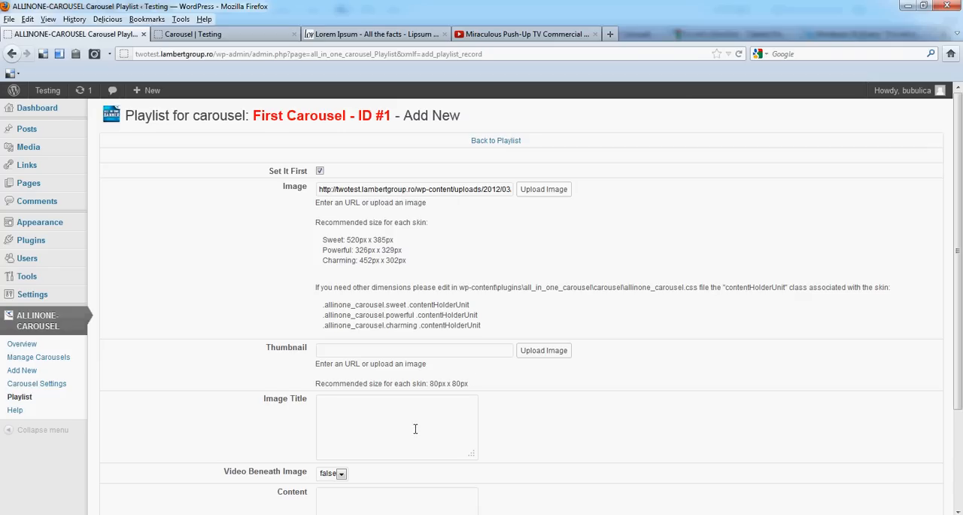
click(543, 189)
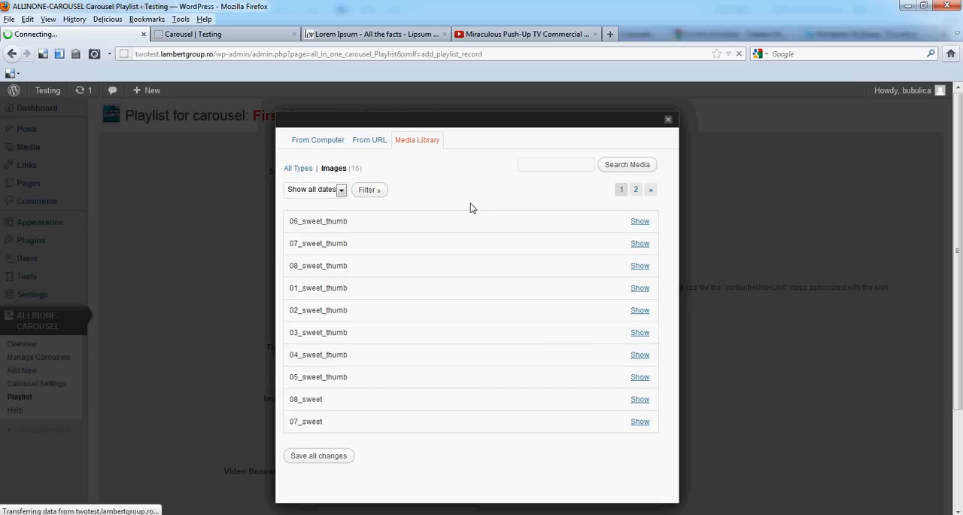
click(374, 34)
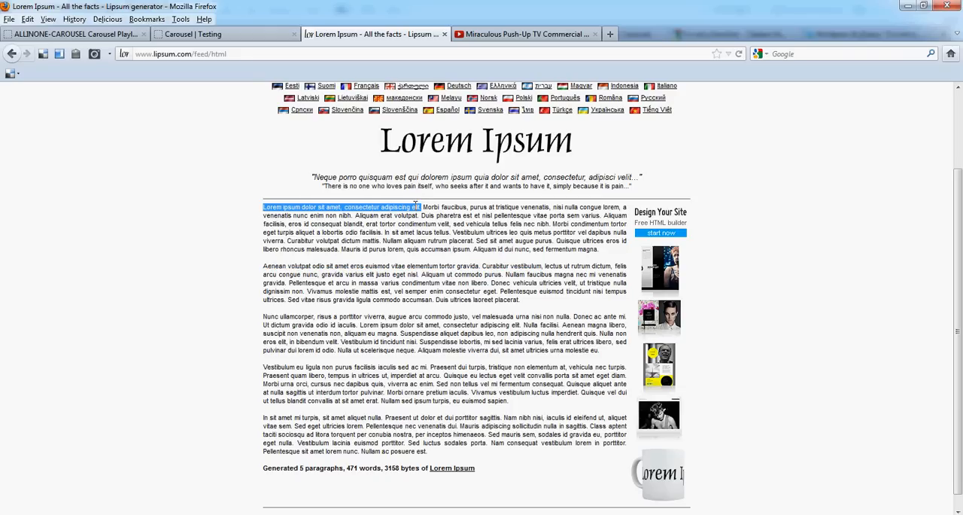
Step: Paste the first Lorem Ipsum sentence into the slide's Image Title
click(75, 34)
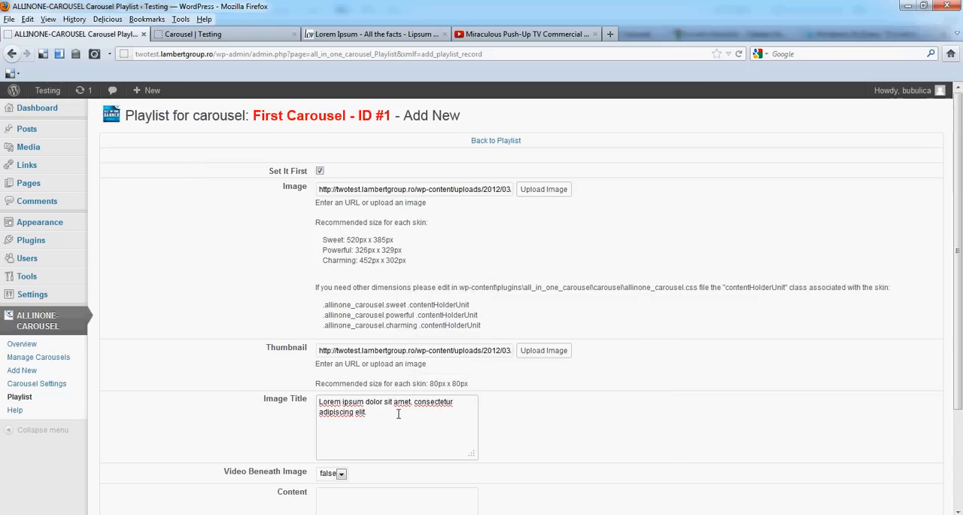
Step: Save the slide with image, thumbnail and title as a new playlist record
scroll(down, 3)
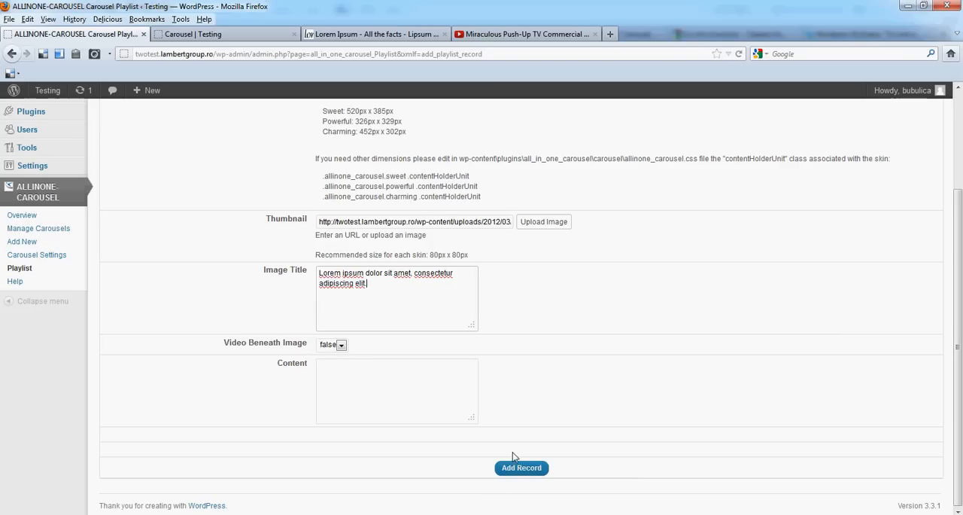
click(543, 221)
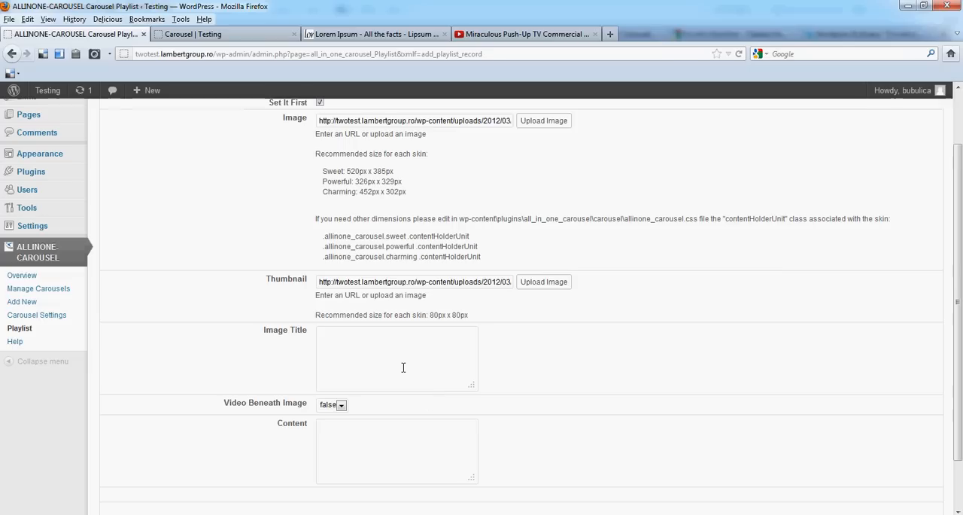
Step: Fill the next slide's image field with an existing Media Library image
click(543, 120)
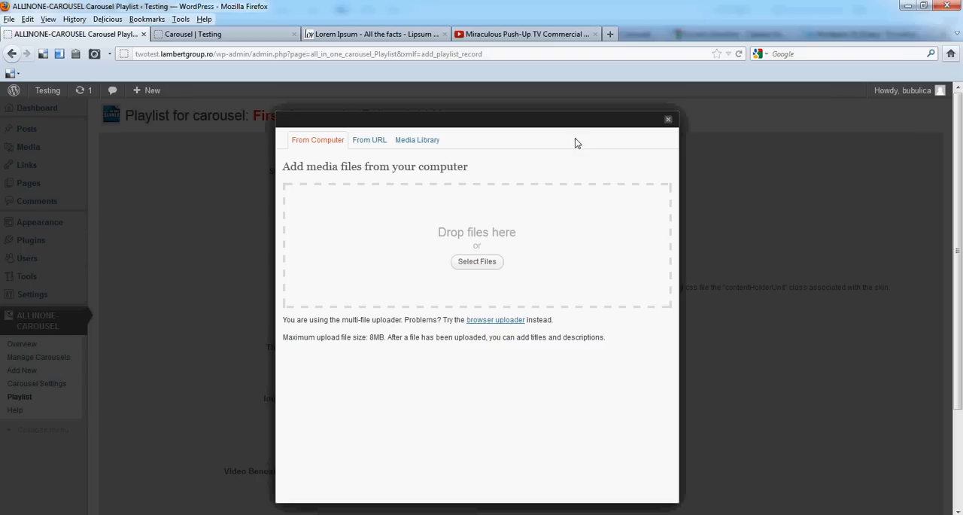
click(417, 140)
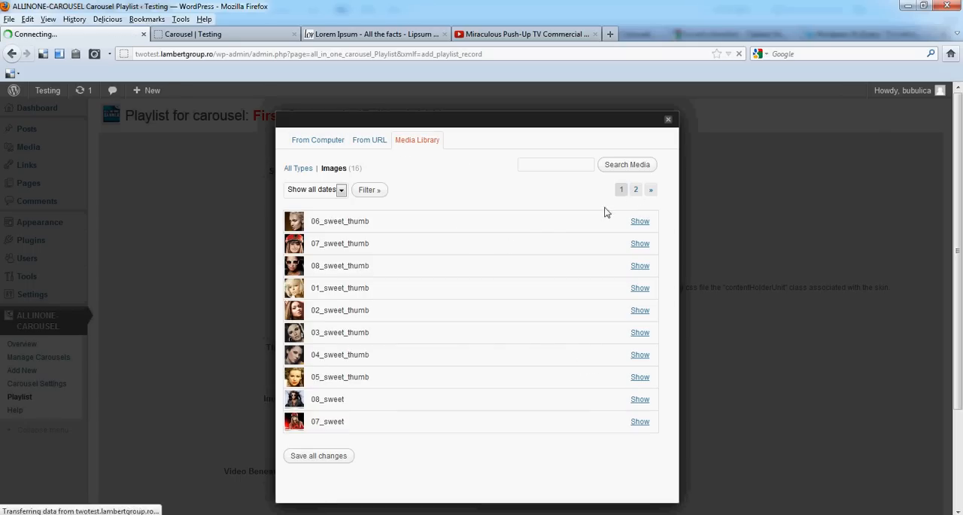
click(636, 189)
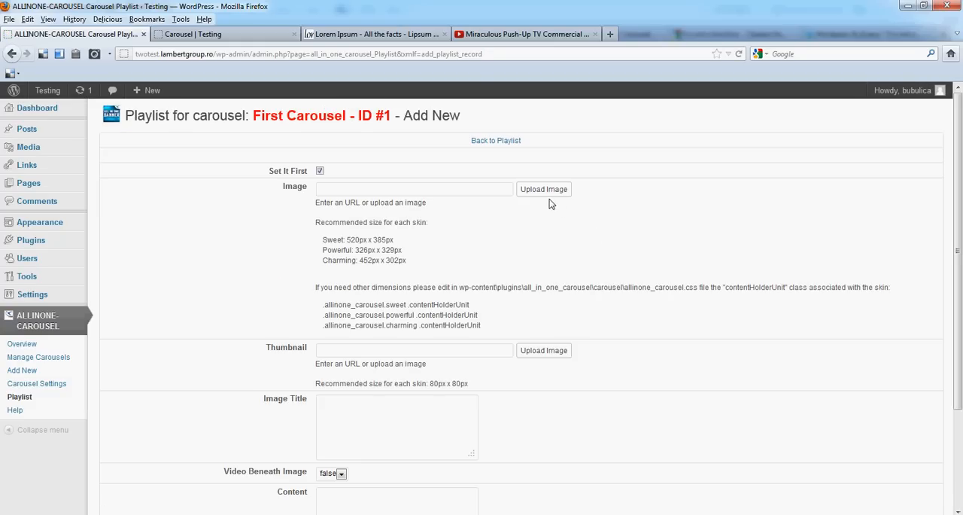
Step: Upload the main image and save the slide as a new First Carousel record
click(543, 189)
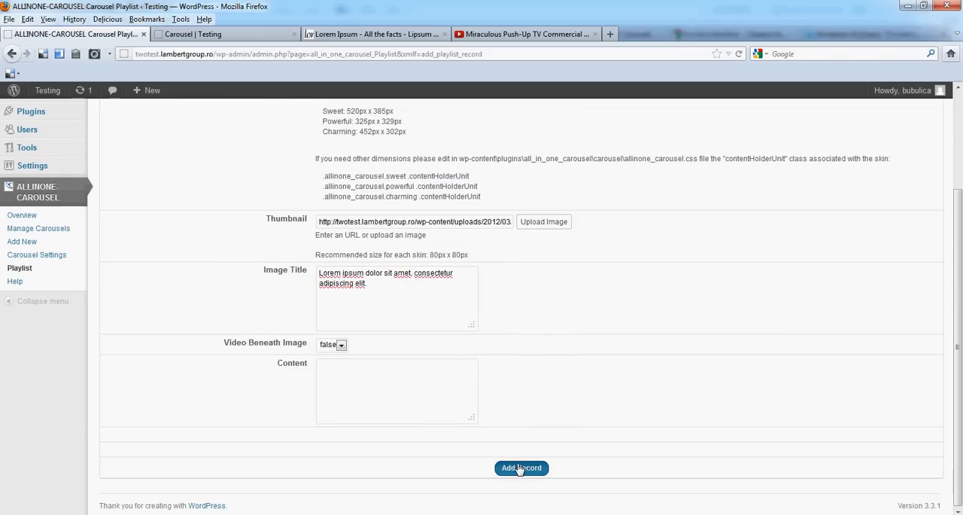
click(543, 221)
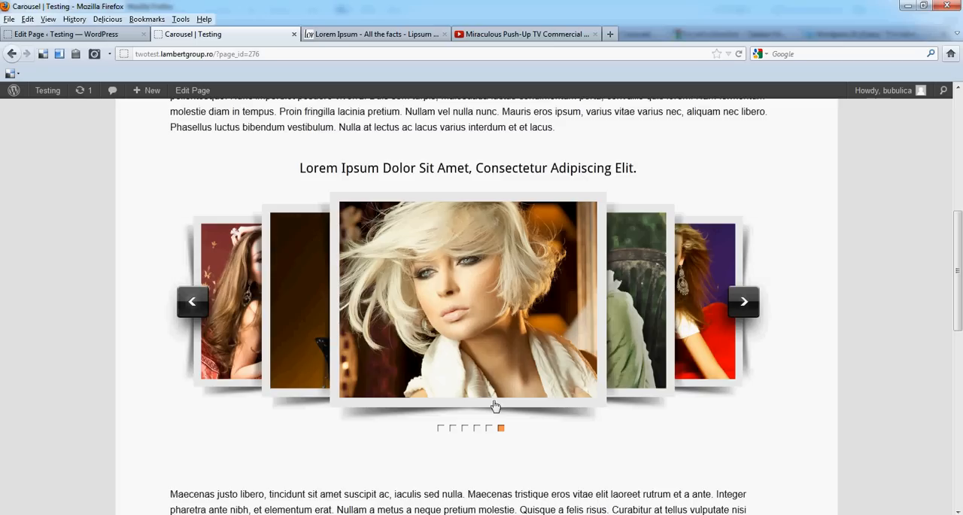
Step: Jump to the third image using the bullets beneath the carousel
click(464, 427)
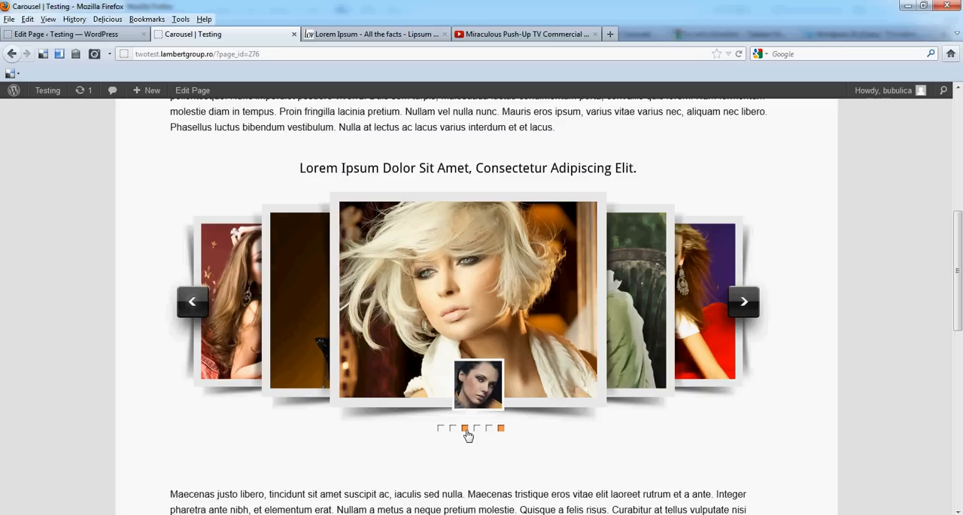
click(440, 428)
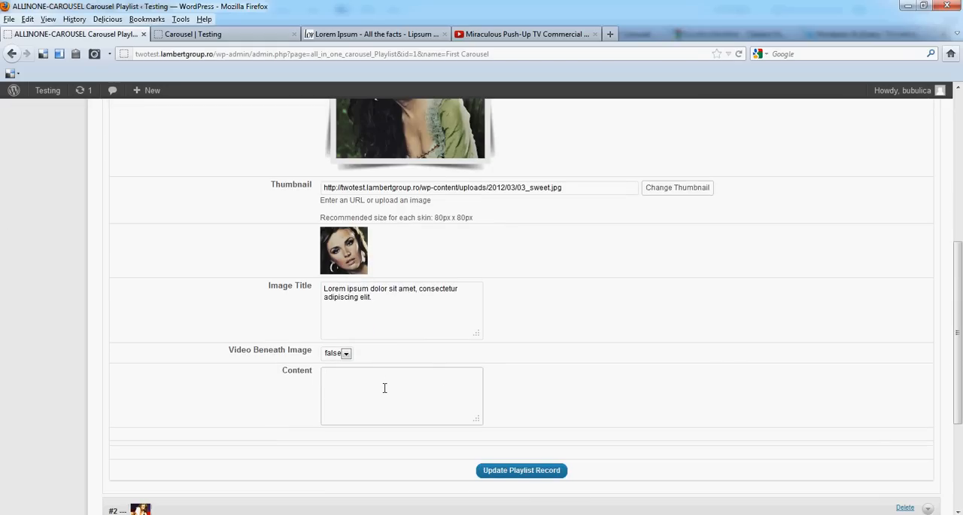
Step: Add the YouTube embed code beneath the dark-haired woman's image and update the record
click(226, 34)
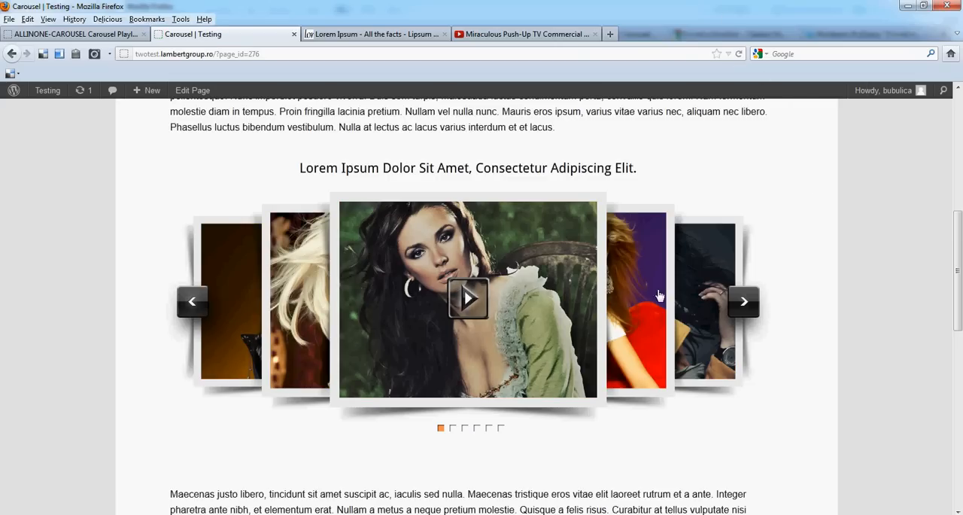
Step: Play the YouTube video on the slide, advance the carousel, and return to the admin
click(468, 299)
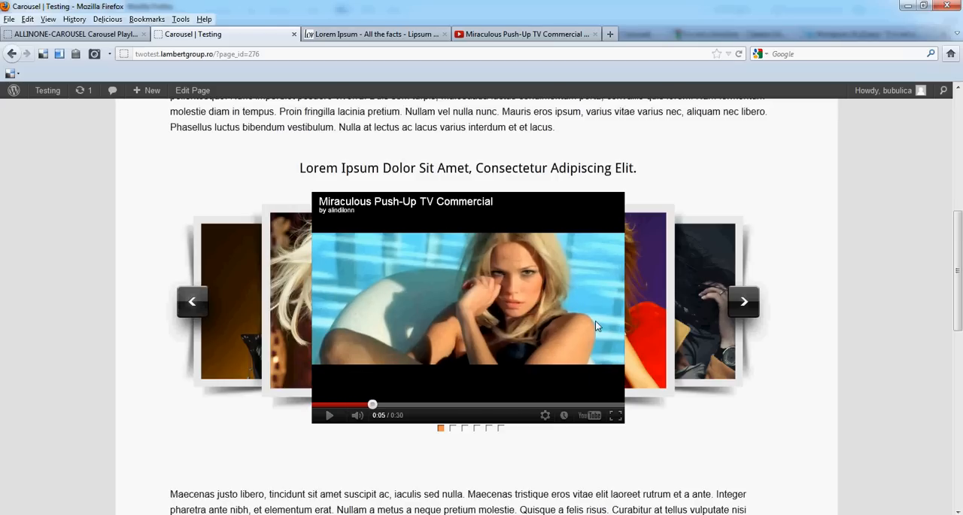
click(744, 301)
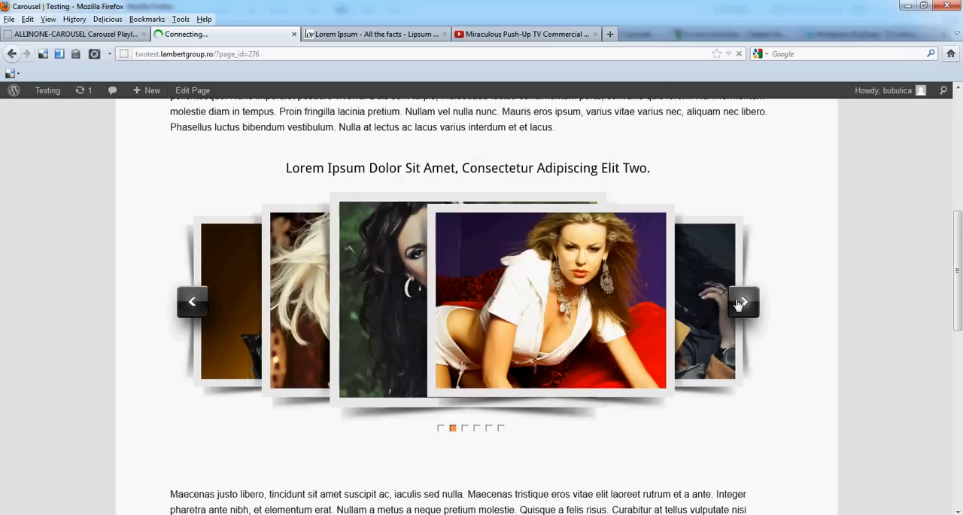
click(743, 301)
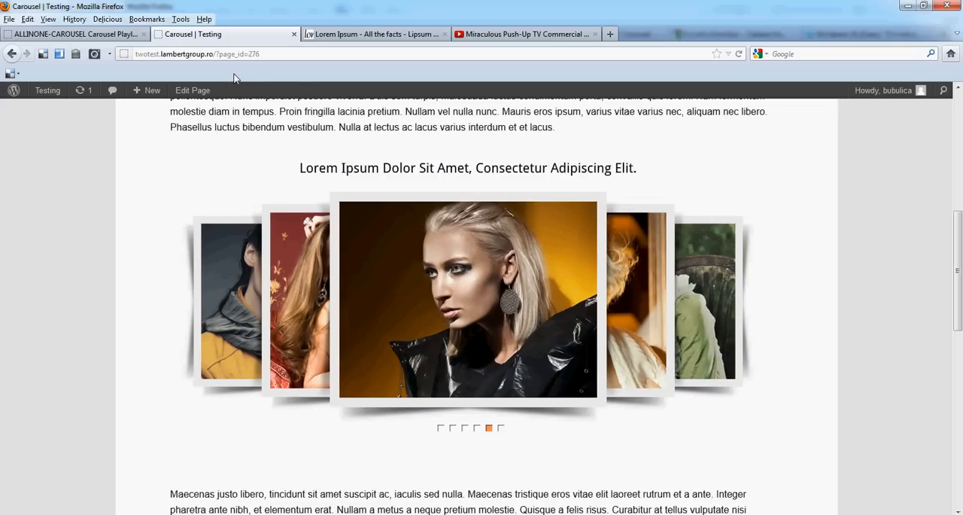
click(73, 34)
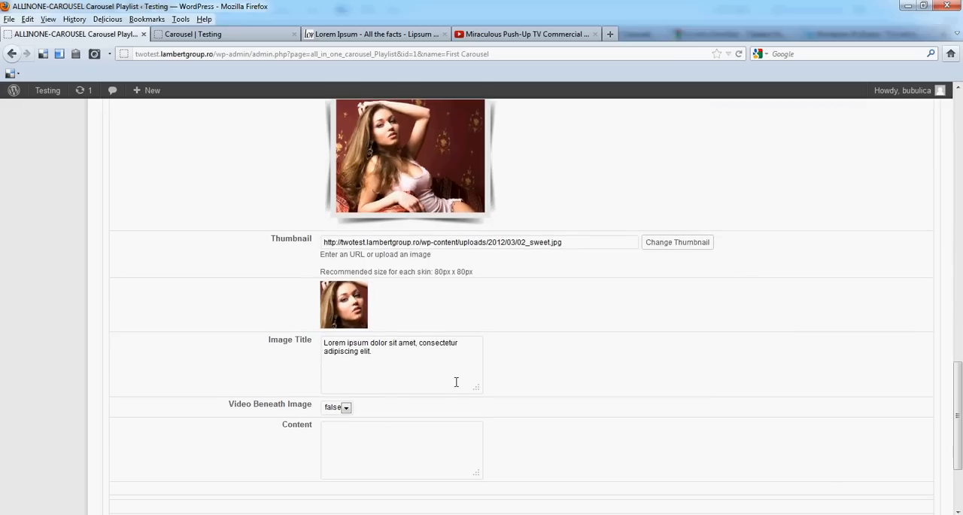
Step: Give the 02_sweet record a video beneath its image via embed code and update it
click(218, 34)
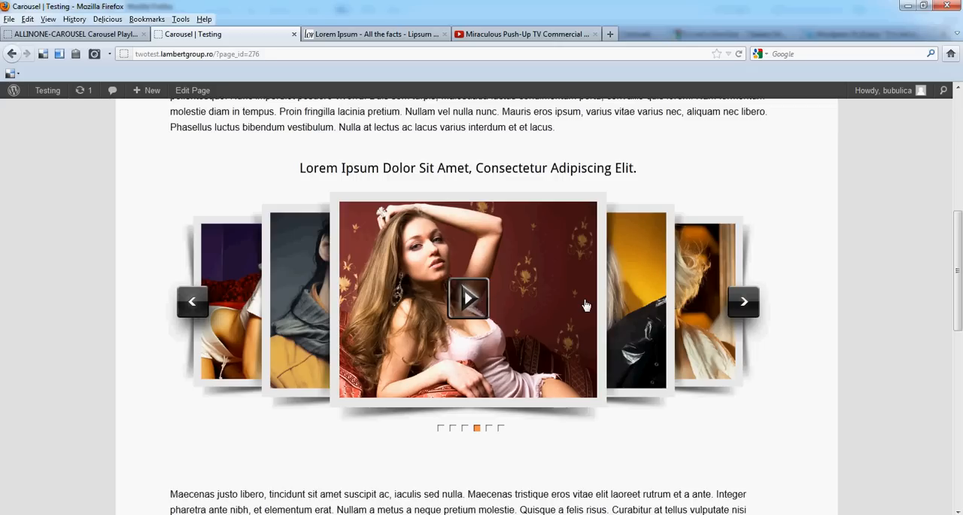